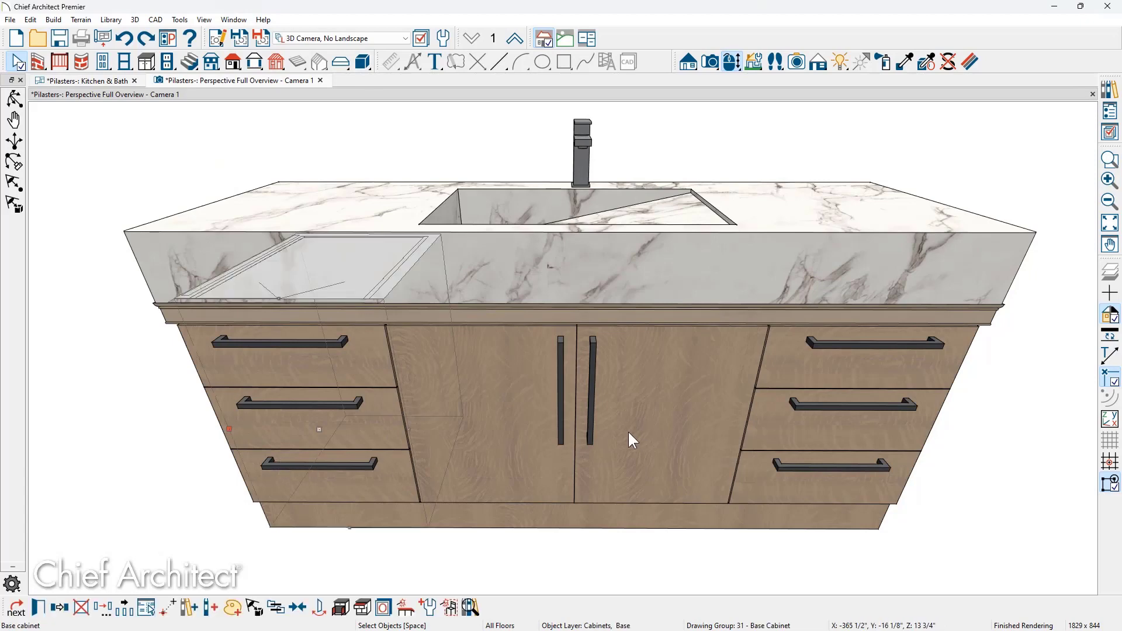
# Select the vanity base cabinets and open their Base Cabinet Specification
pyautogui.click(630, 439)
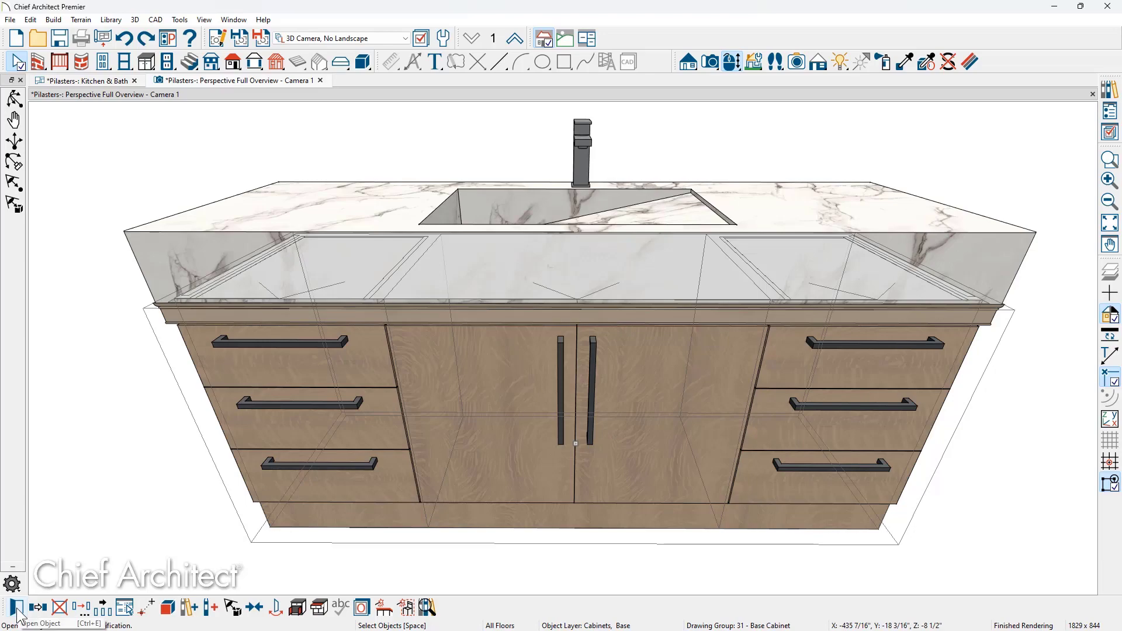
pyautogui.click(18, 609)
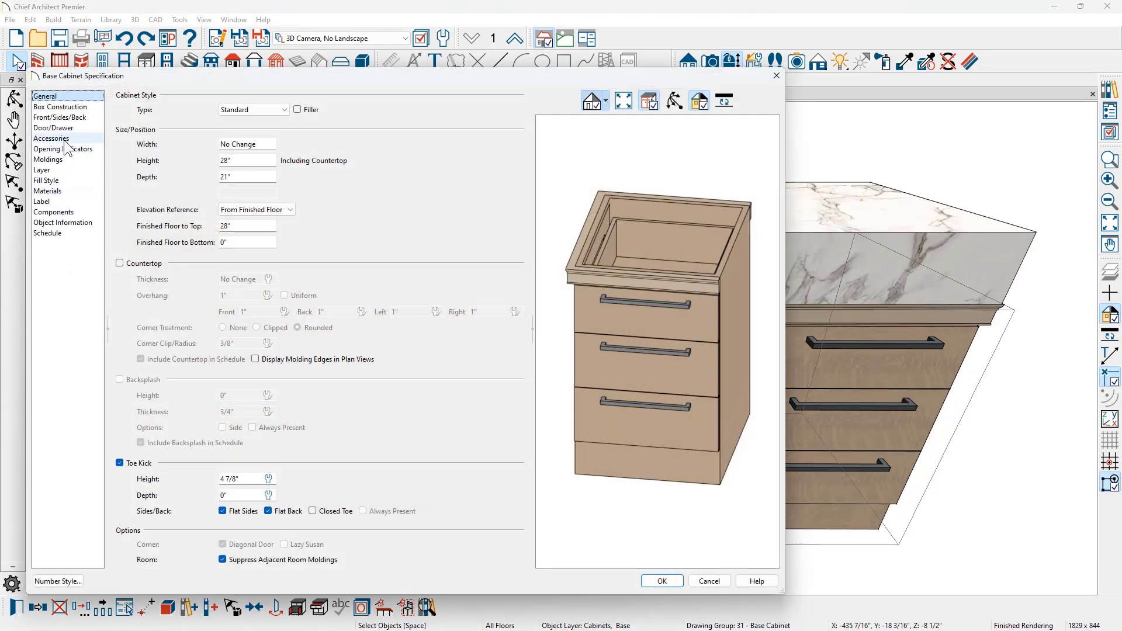
# From Accessories, browse Front Pilaster library to Core Catalogs > Architectural > Millwork > Pilasters
pyautogui.click(52, 138)
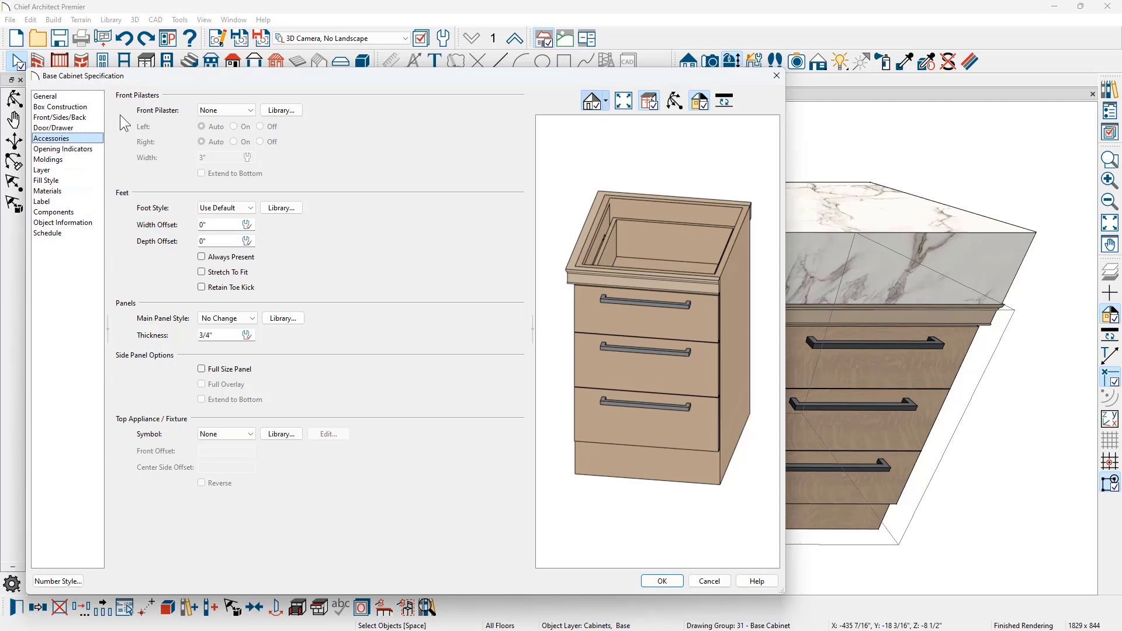
pyautogui.moveTo(176, 125)
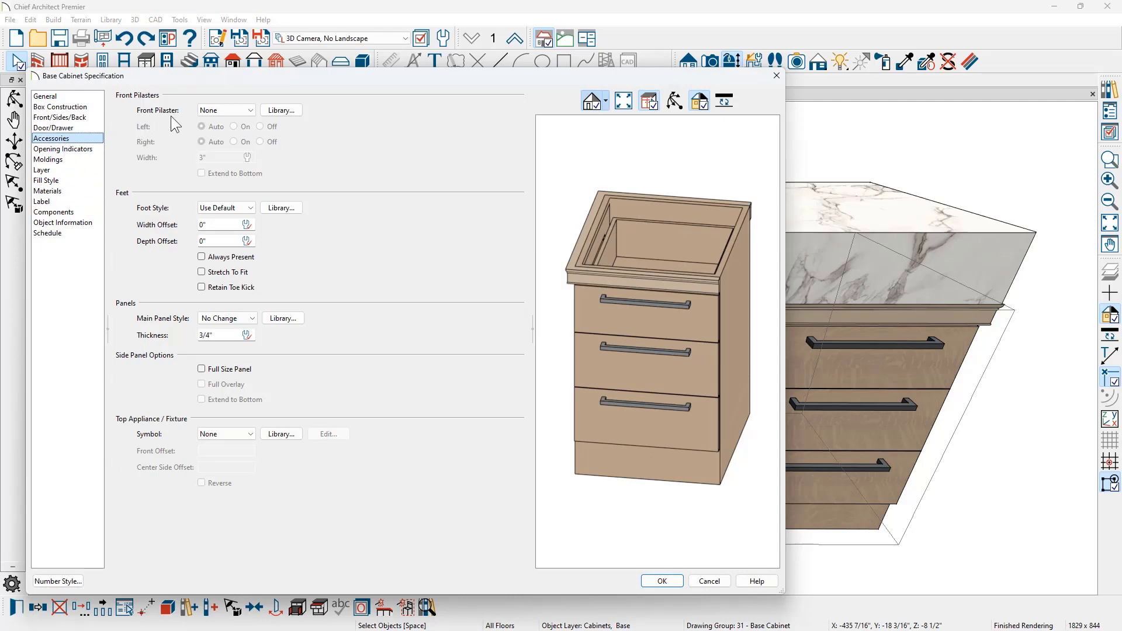
pyautogui.click(280, 110)
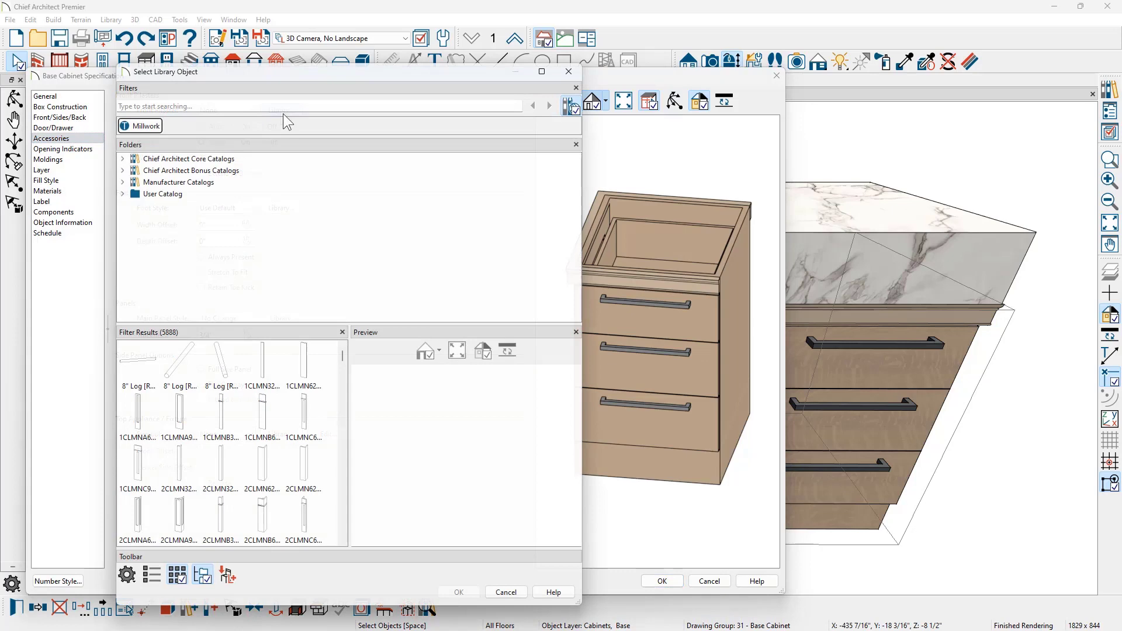
pyautogui.click(123, 158)
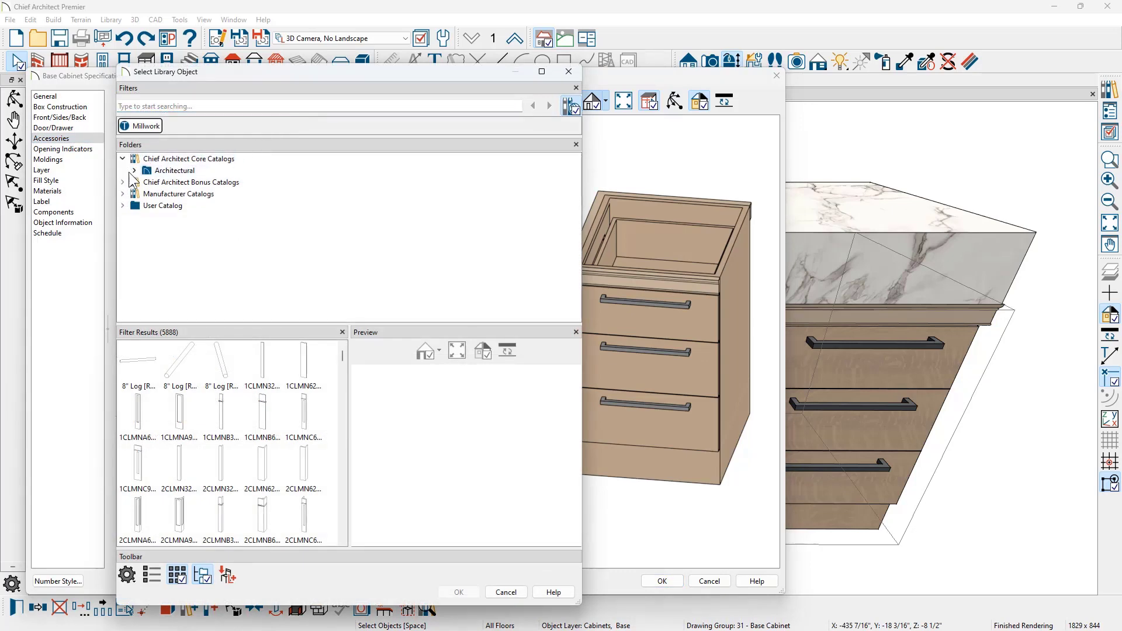
pyautogui.click(122, 171)
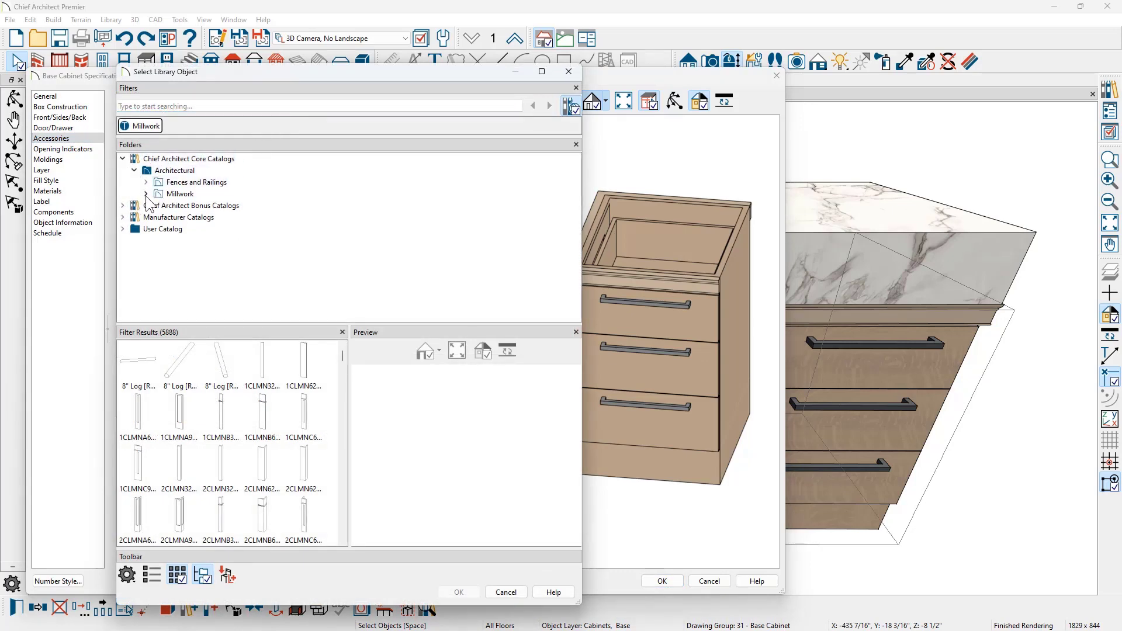
pyautogui.click(145, 194)
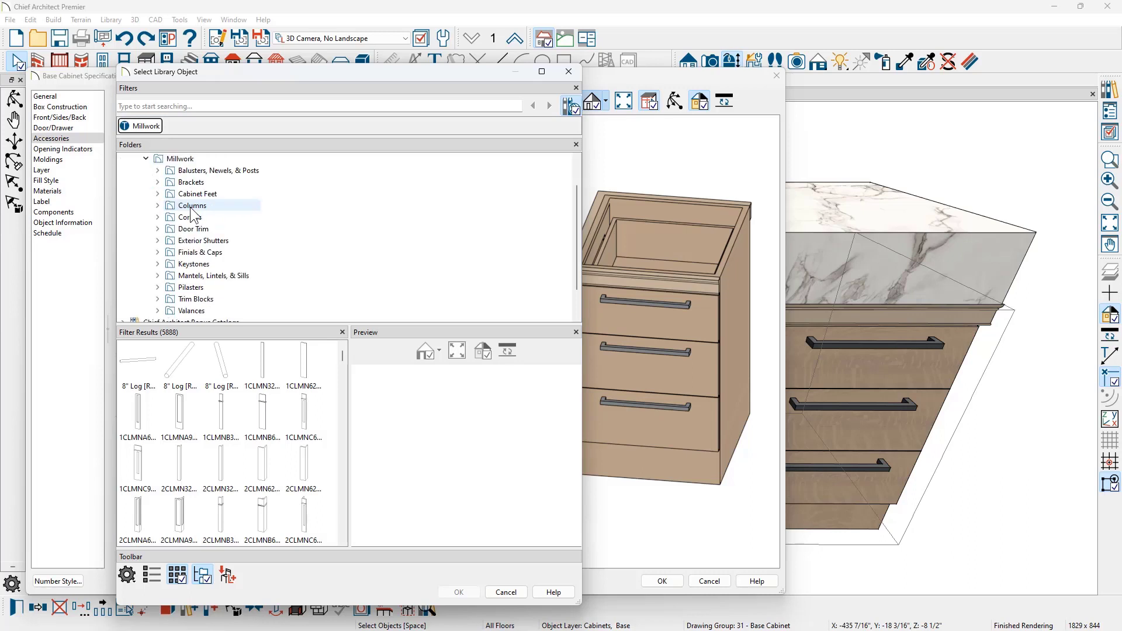
pyautogui.click(158, 287)
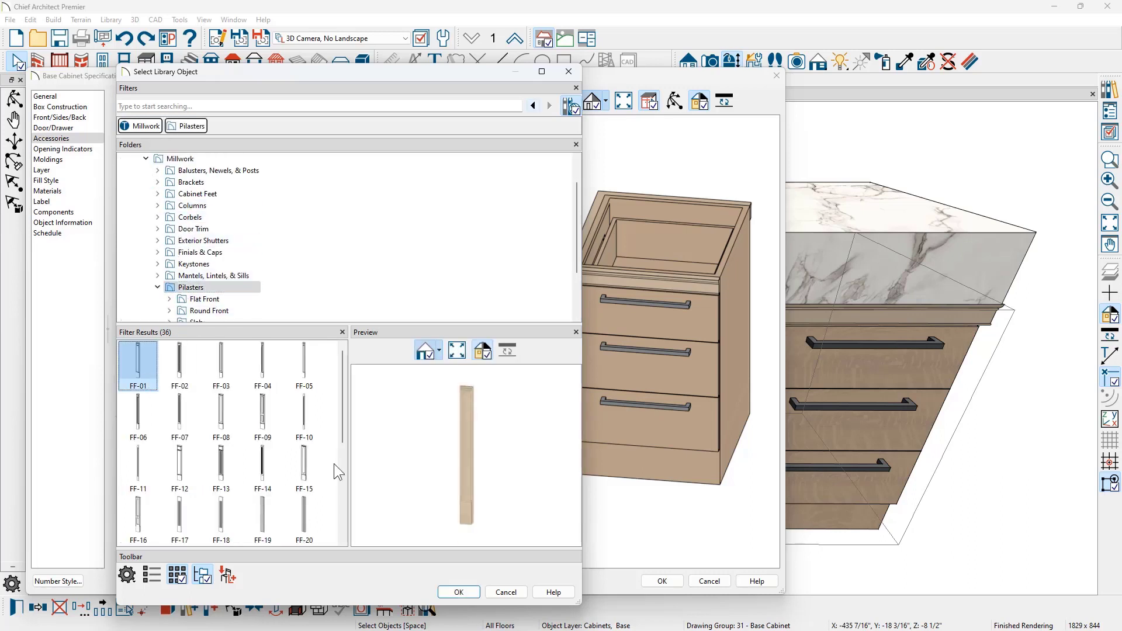
# Apply FF-01 front pilasters 3" wide with Extend to Bottom to the cabinets
pyautogui.click(458, 592)
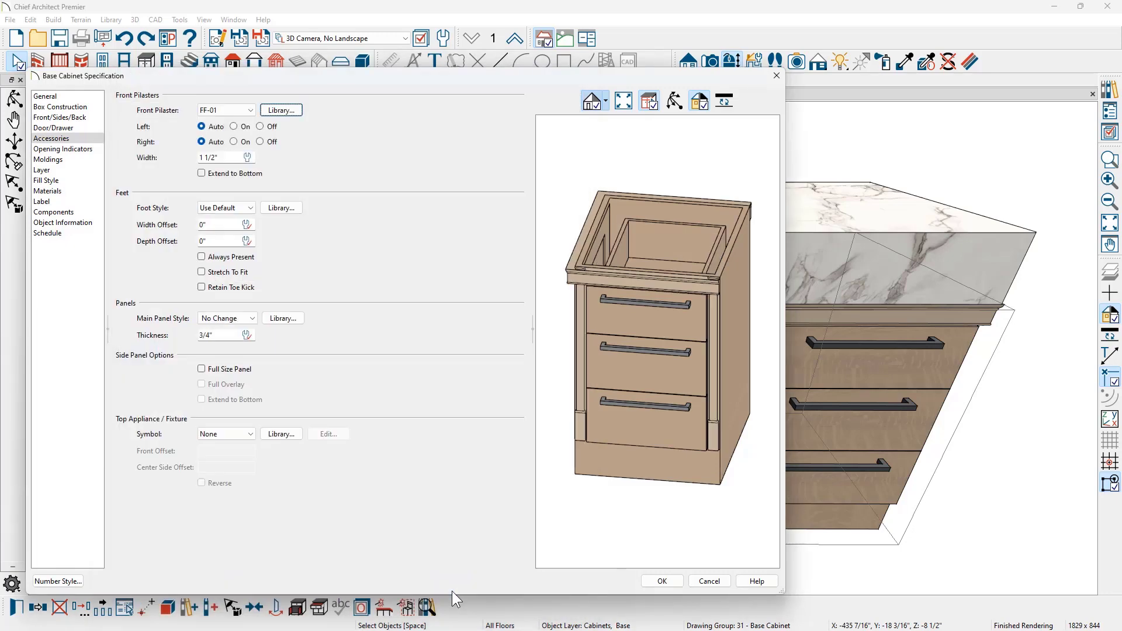
pyautogui.click(221, 158)
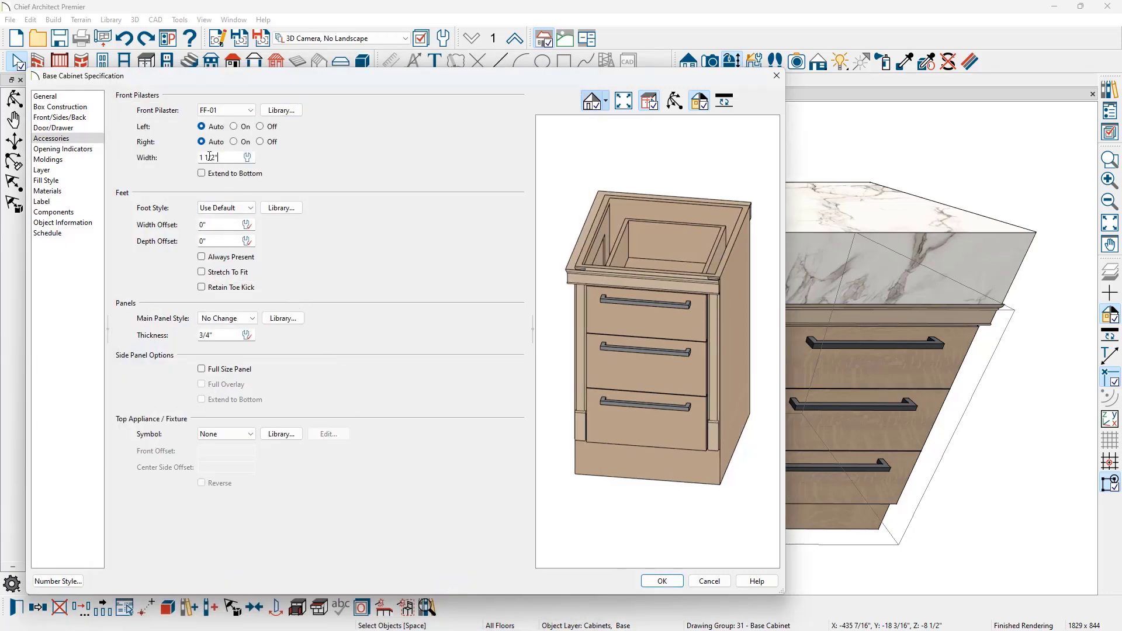
pyautogui.write('3"')
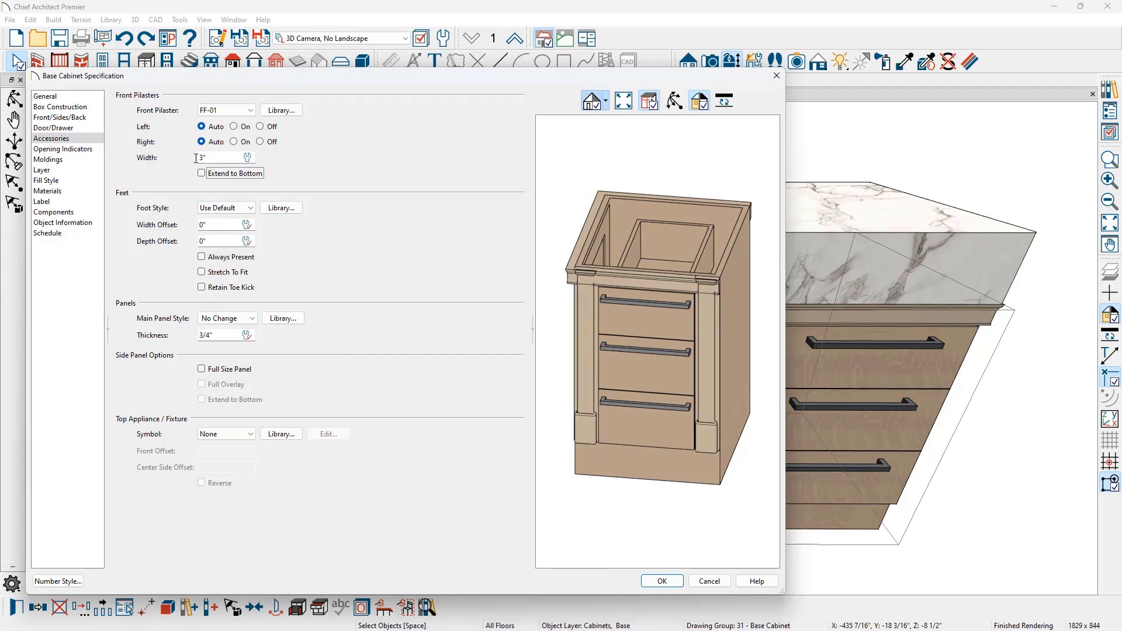
pyautogui.moveTo(187, 152)
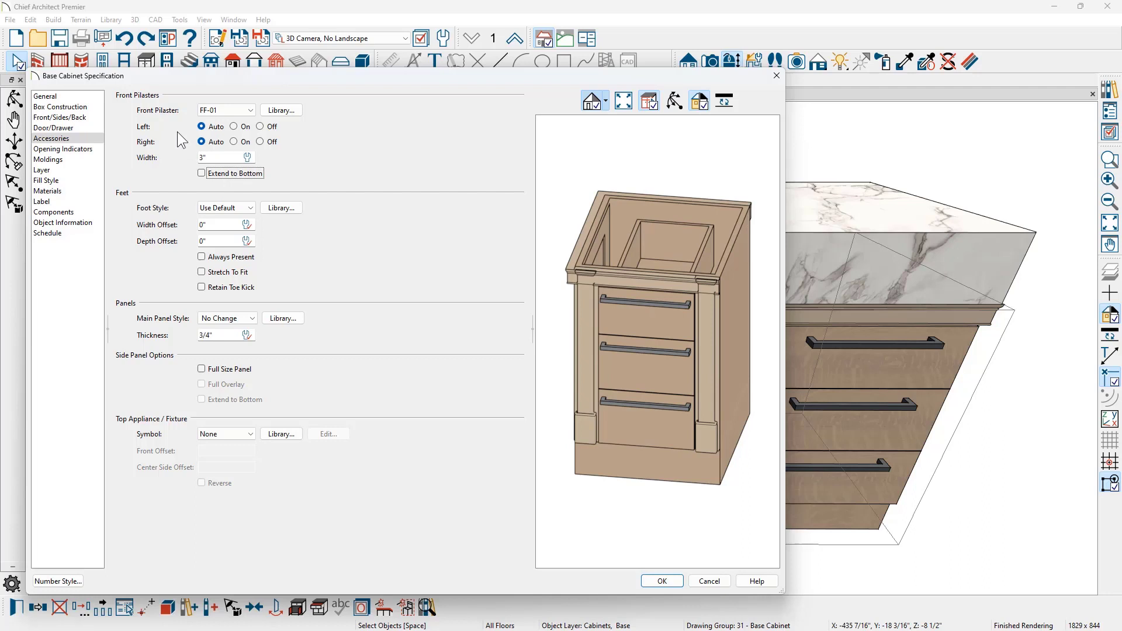
pyautogui.moveTo(180, 145)
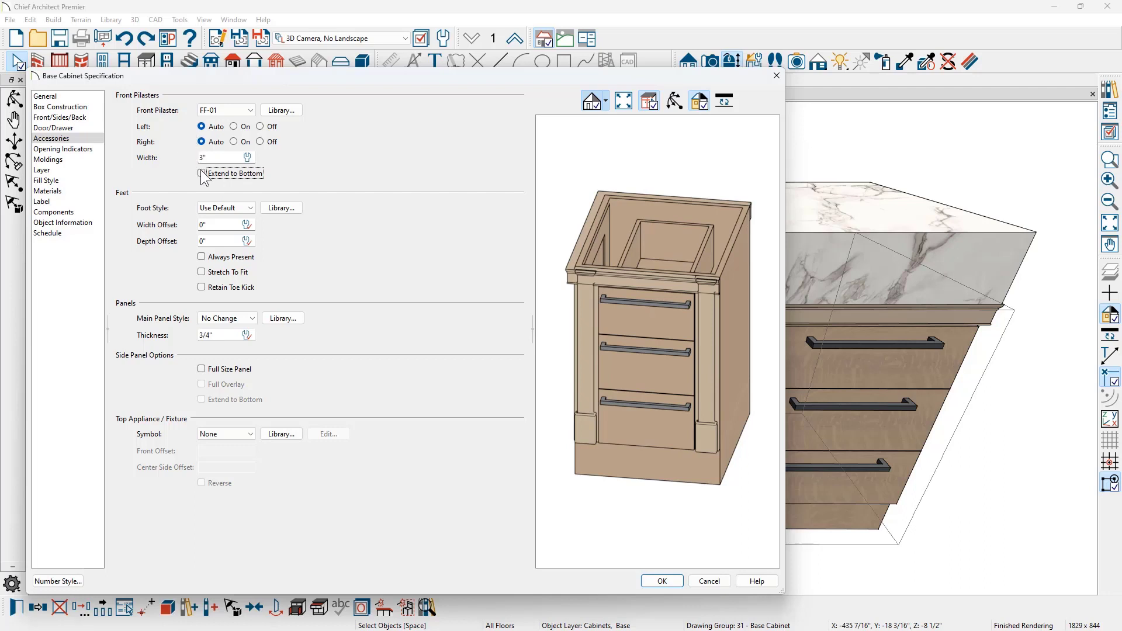
pyautogui.click(201, 173)
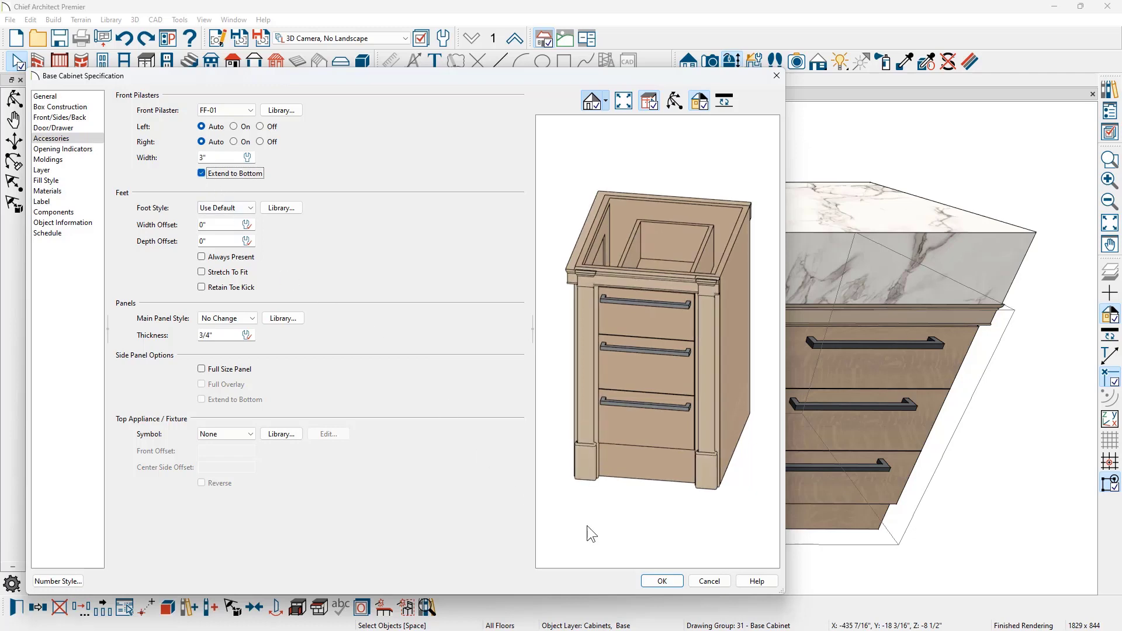
pyautogui.click(661, 581)
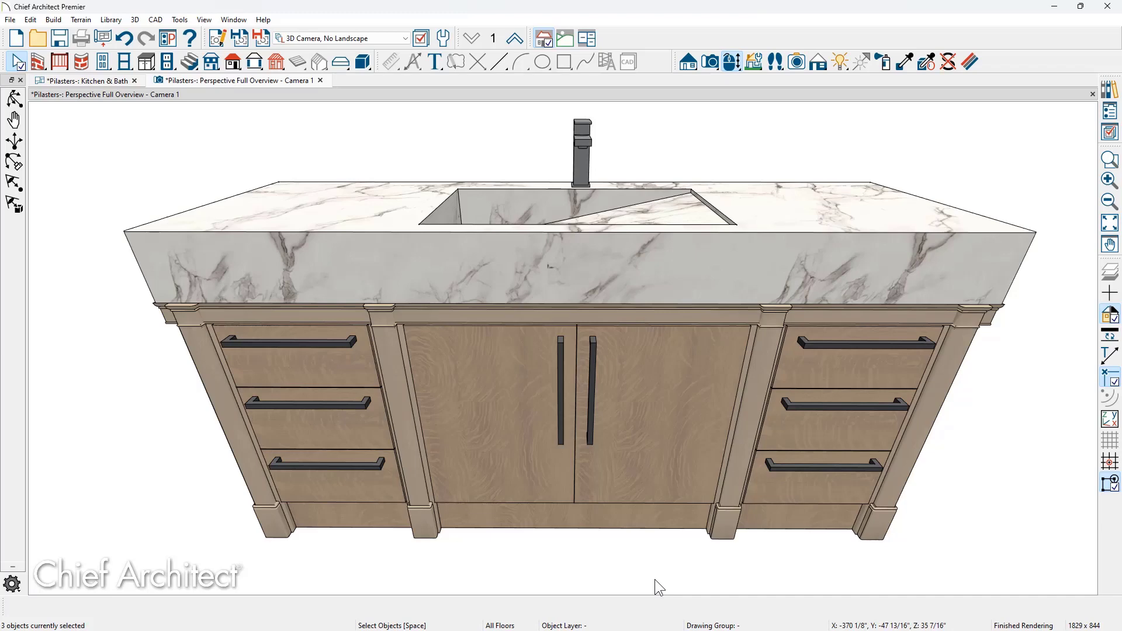
pyautogui.moveTo(697, 505)
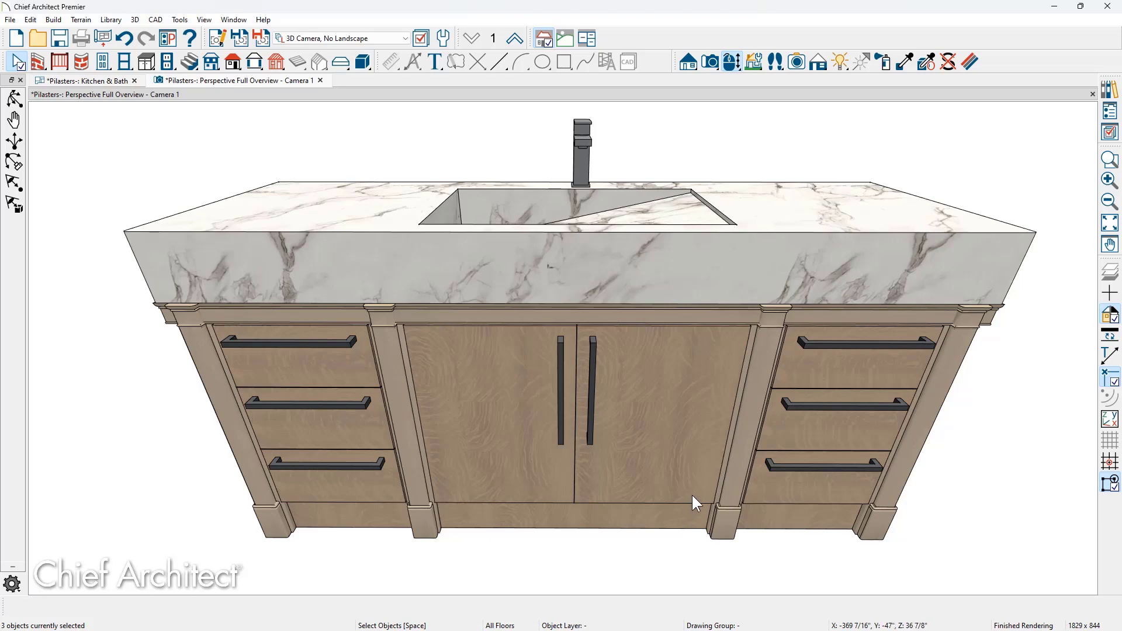
pyautogui.moveTo(387, 462)
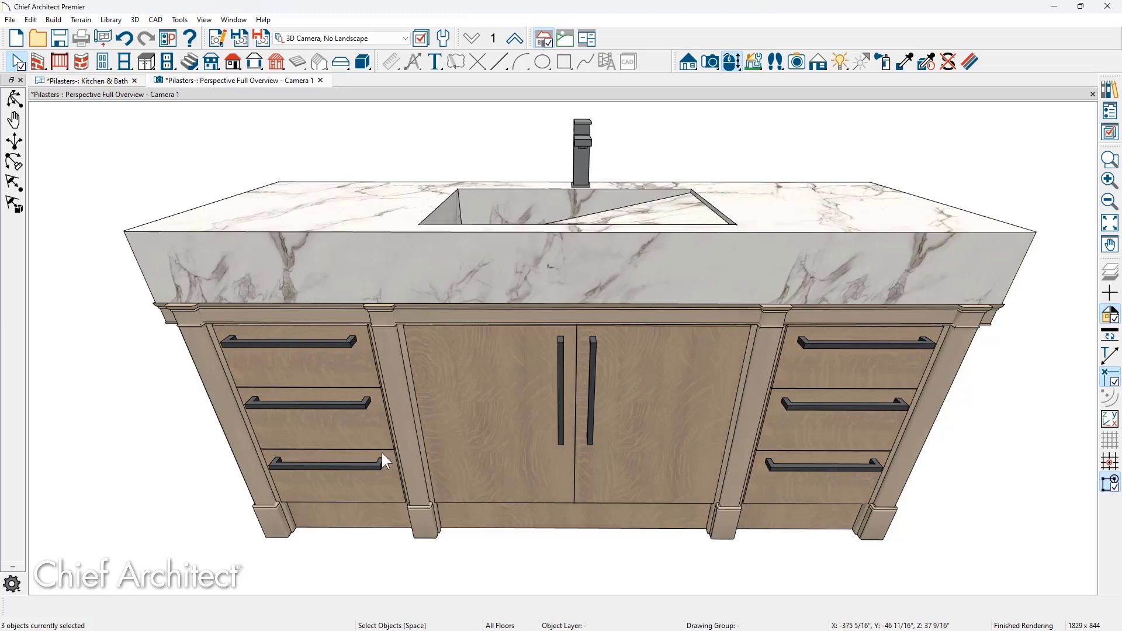
pyautogui.moveTo(432, 454)
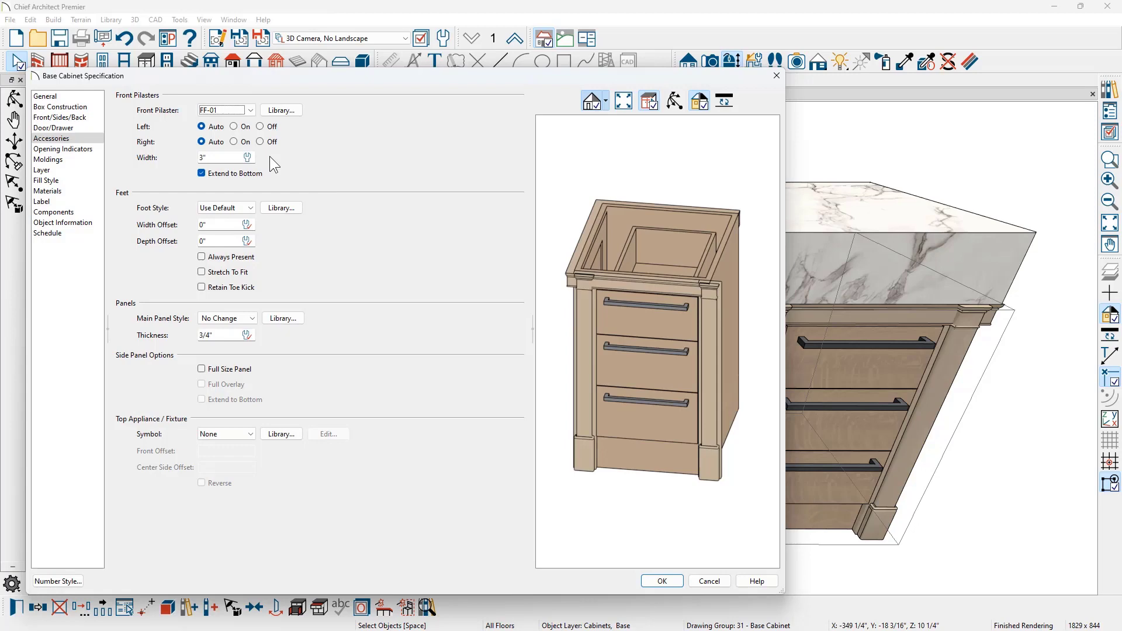
# Set left and right pilasters to On, then return both to Auto and confirm
pyautogui.click(234, 127)
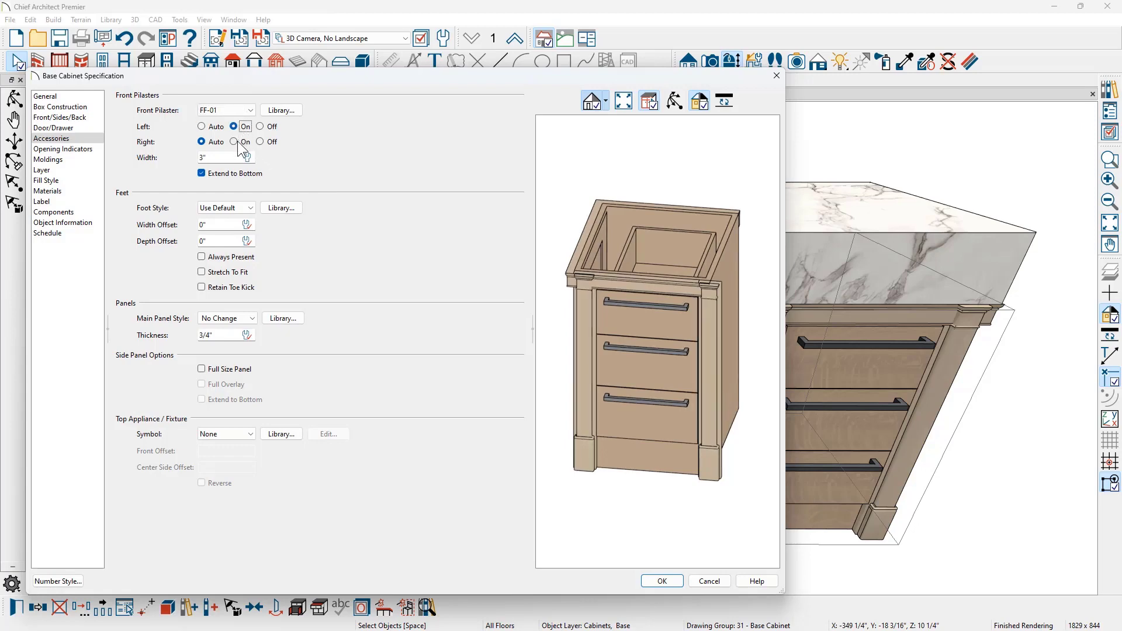
pyautogui.click(660, 581)
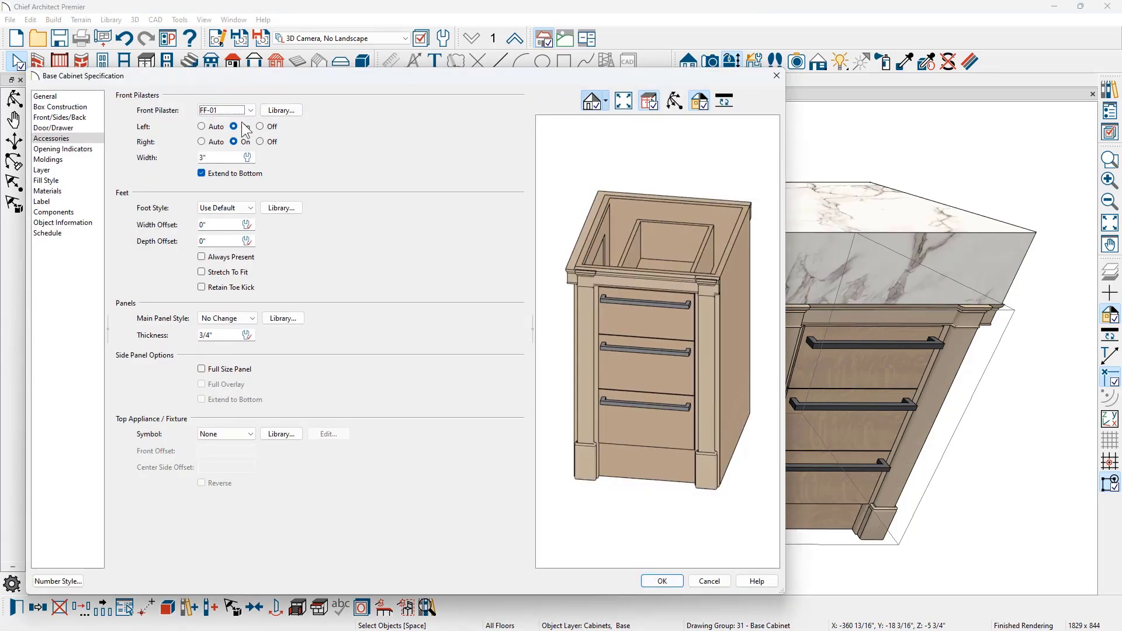
pyautogui.click(202, 141)
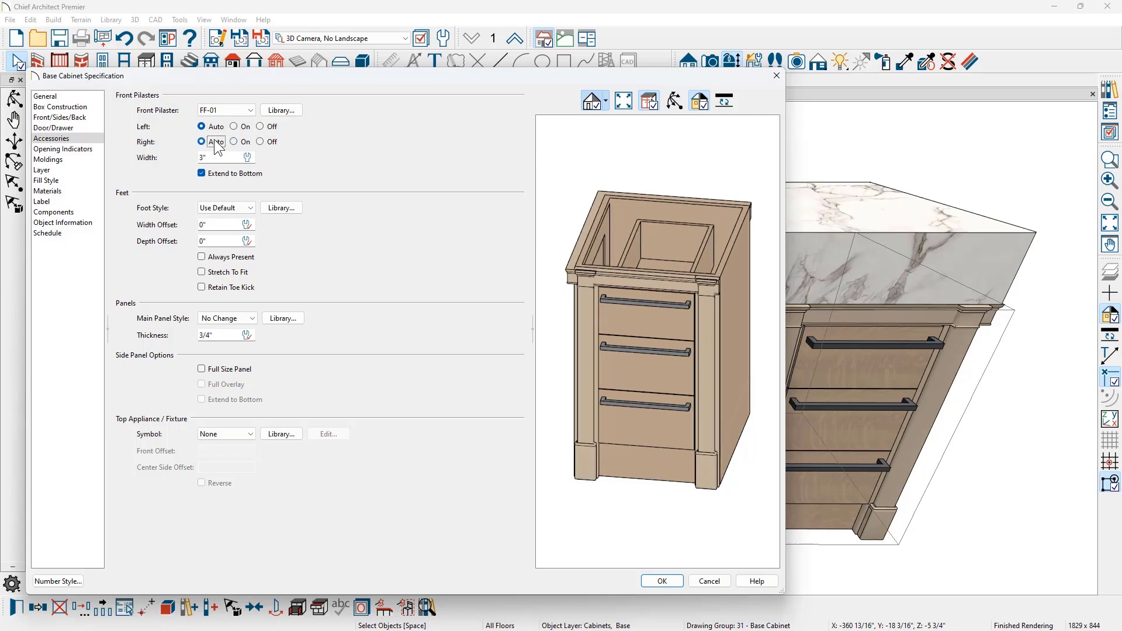
pyautogui.click(661, 580)
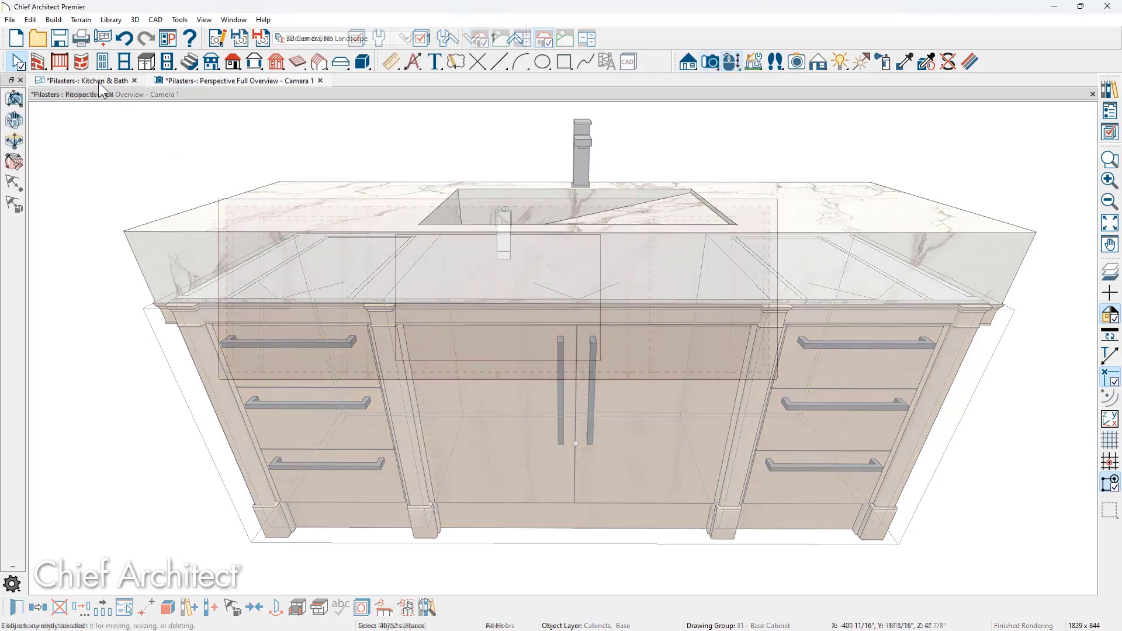
# Switch from the 3D camera to the Kitchen & Bath plan view
pyautogui.click(86, 81)
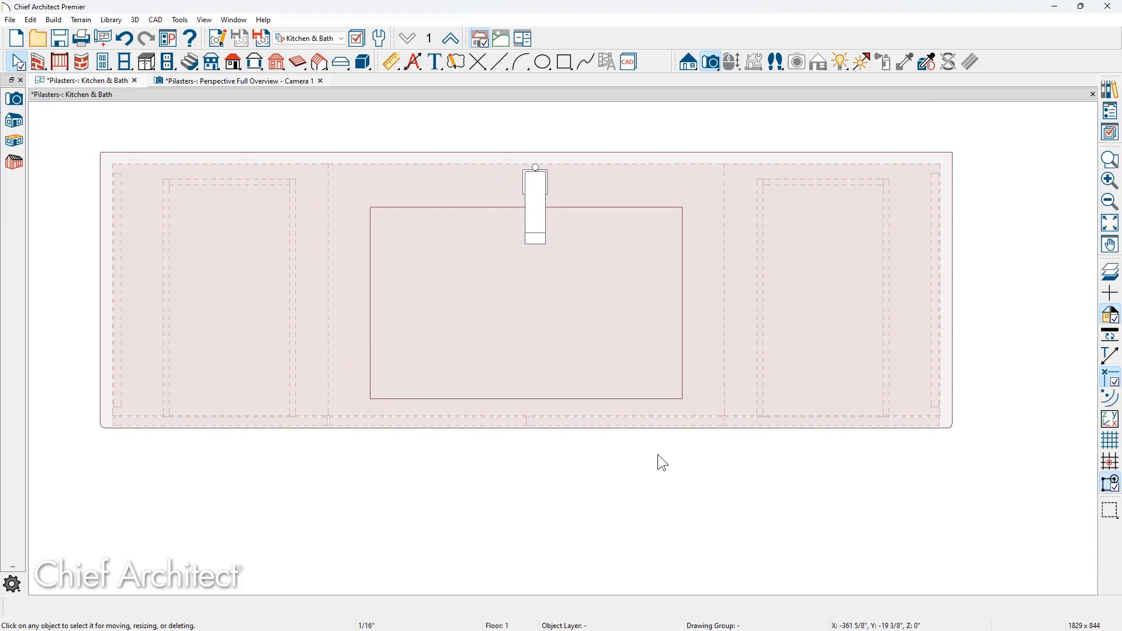
pyautogui.moveTo(291, 453)
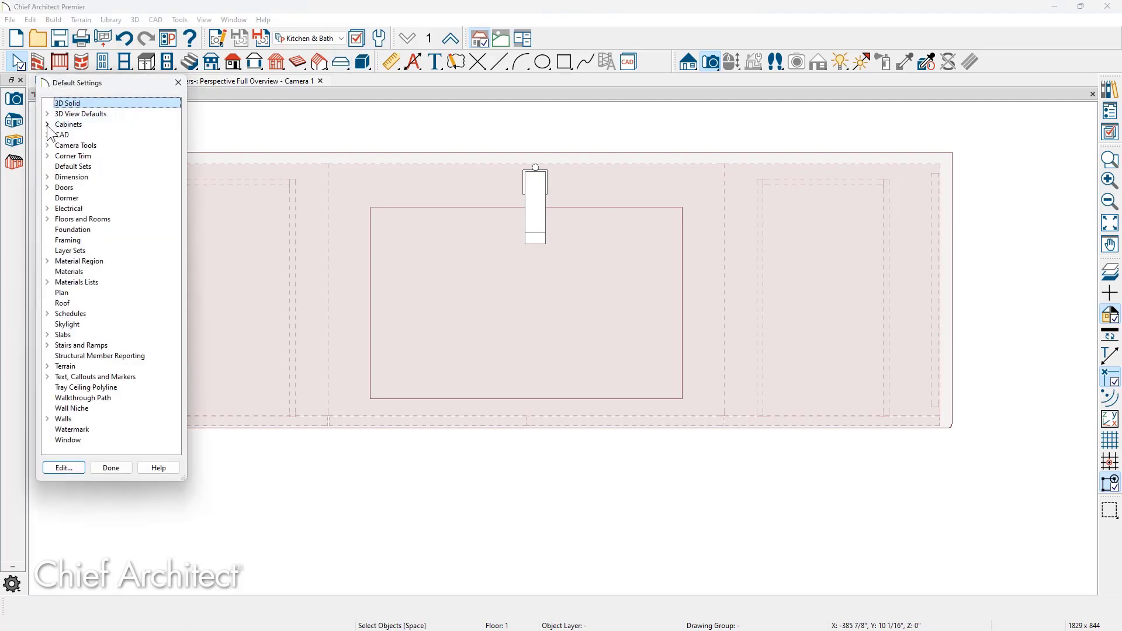
# In General Cabinet Defaults, turn on Show Pilasters and confirm
pyautogui.click(47, 124)
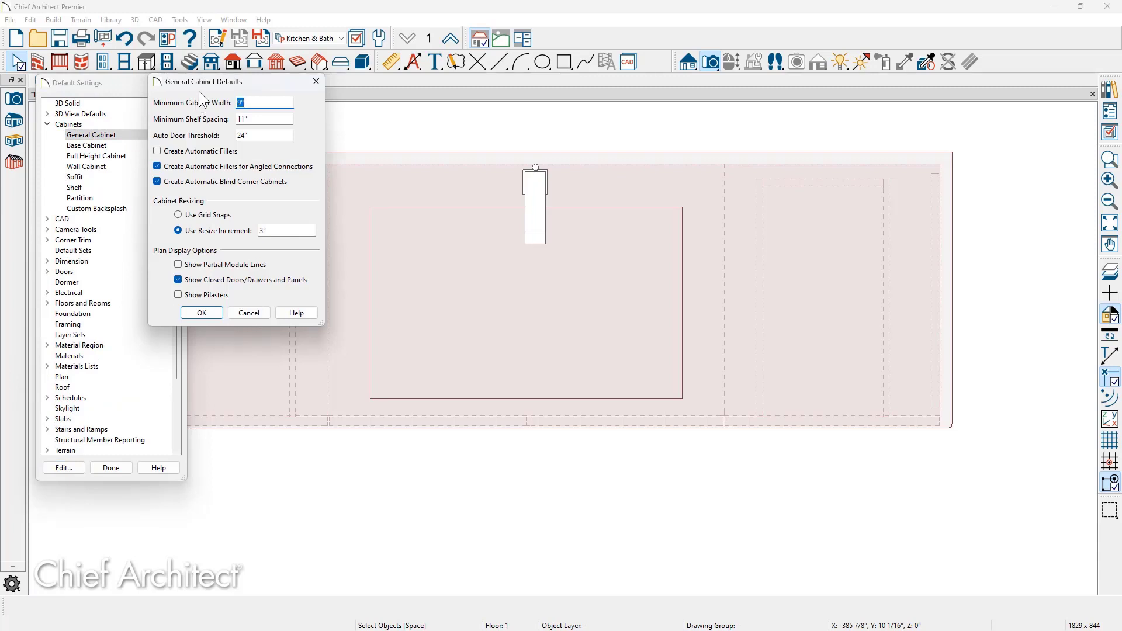
pyautogui.moveTo(180, 254)
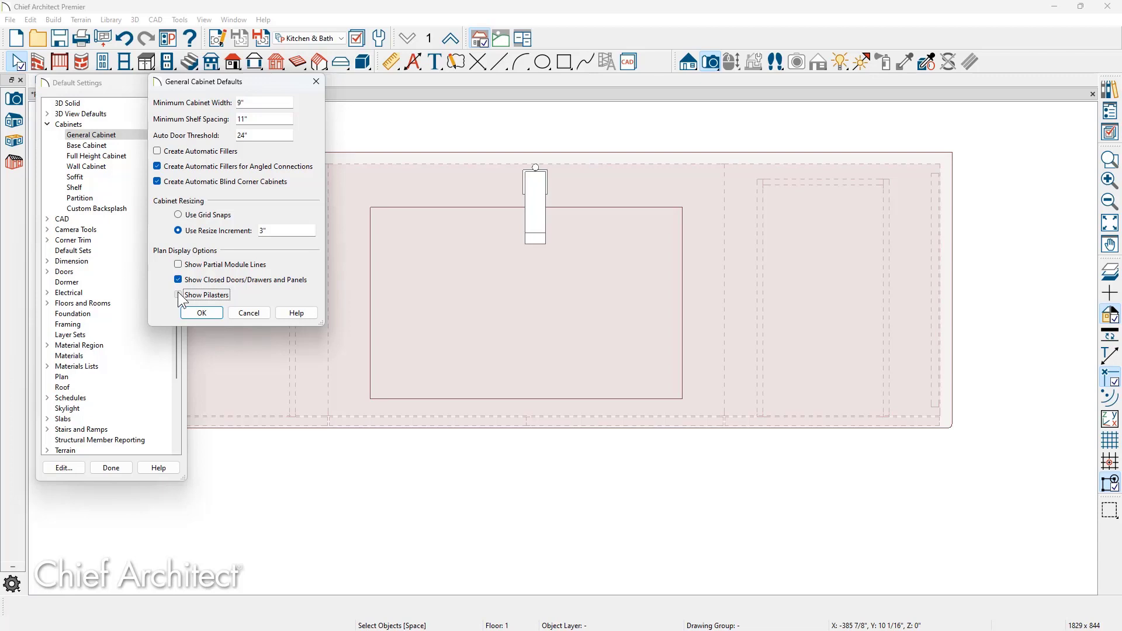
pyautogui.click(178, 294)
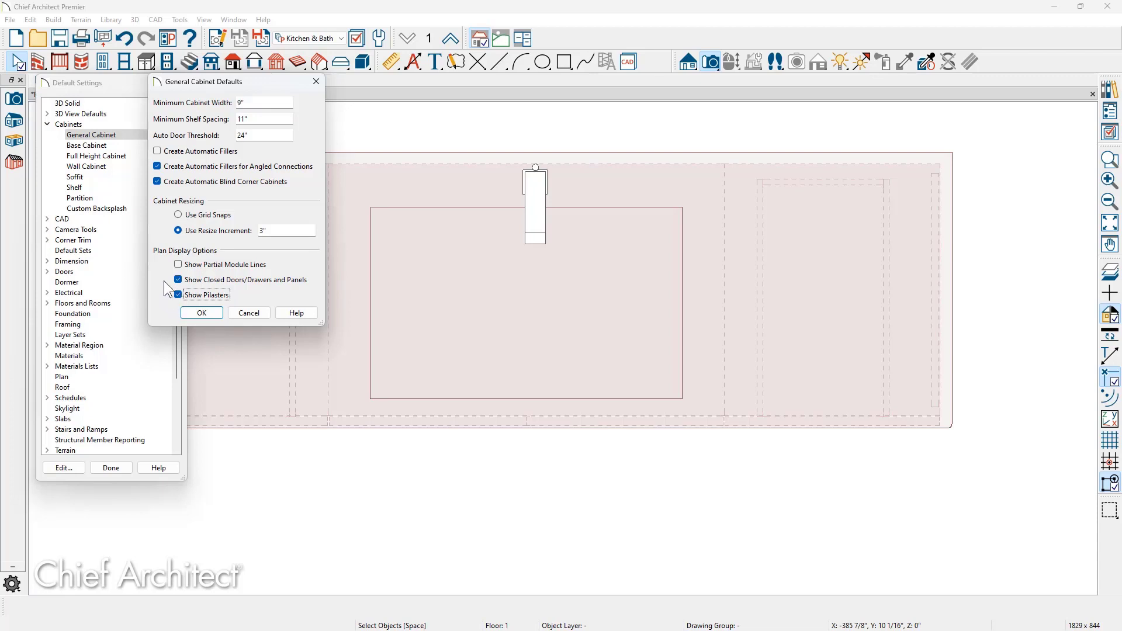
pyautogui.moveTo(256, 288)
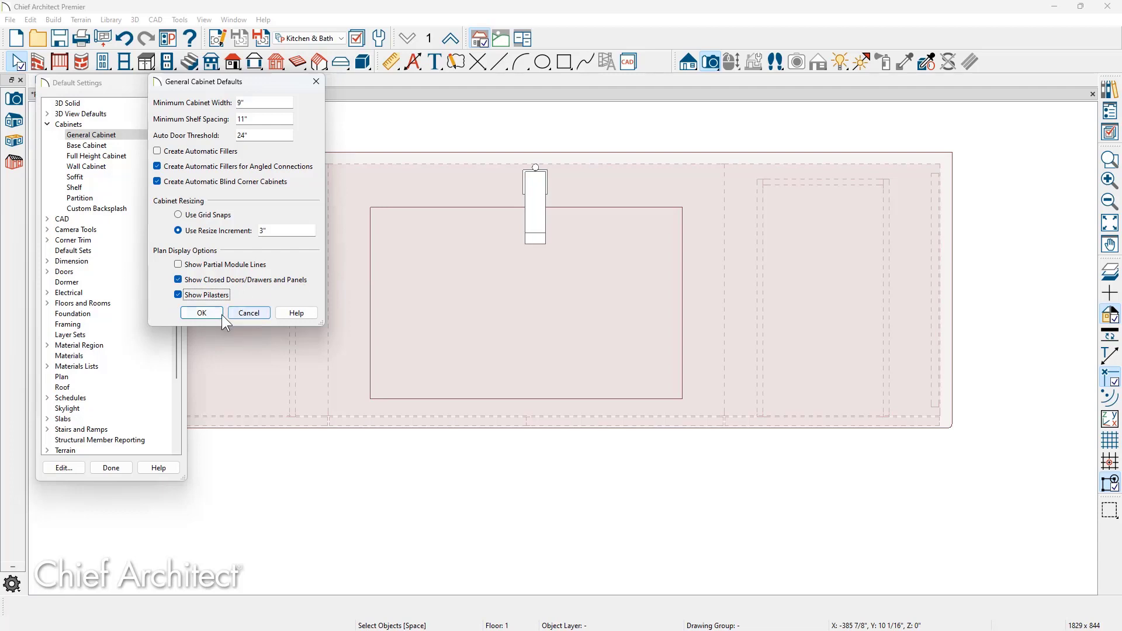
pyautogui.click(201, 313)
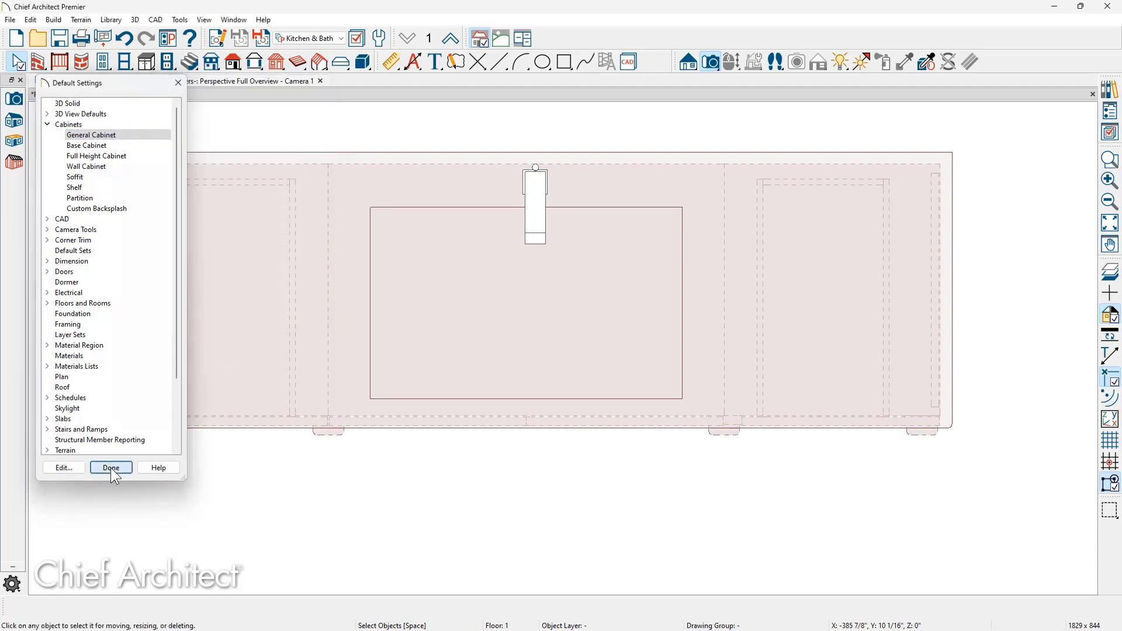
# Close the Default Settings list with Done
pyautogui.click(110, 467)
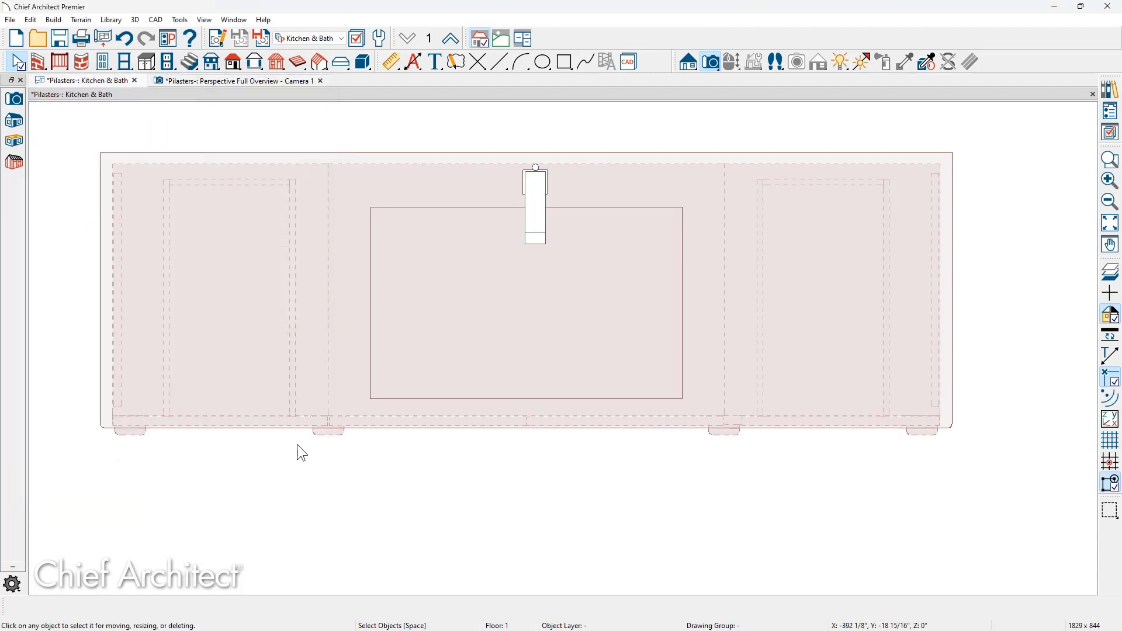
pyautogui.moveTo(718, 451)
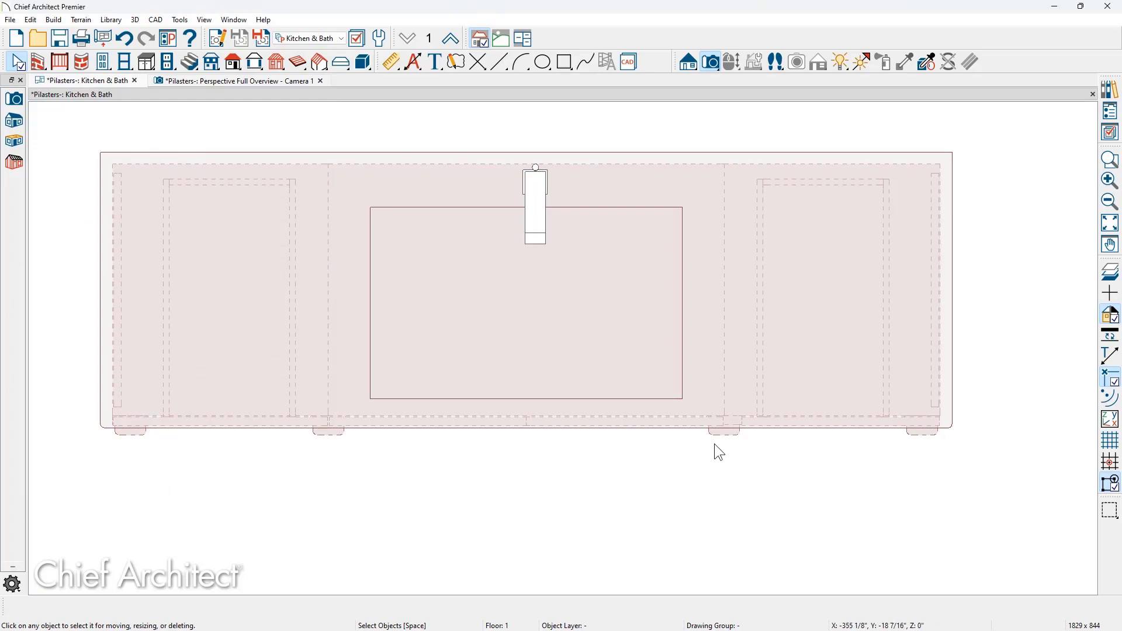